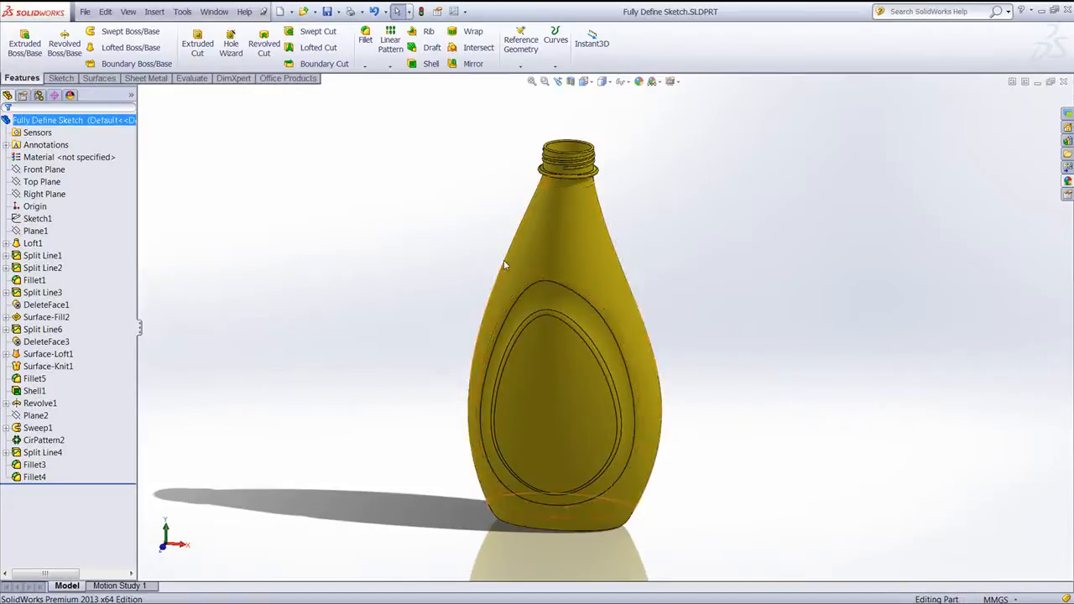
Expand Loft1 and bring up the edit actions for its Sketch2 bottle profile
click(6, 243)
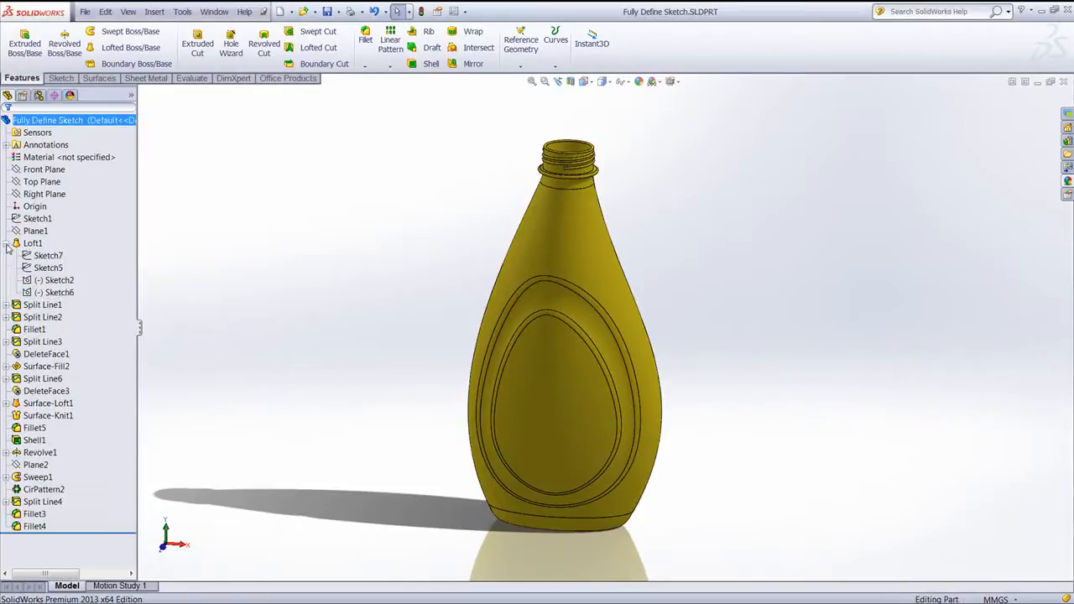
click(59, 279)
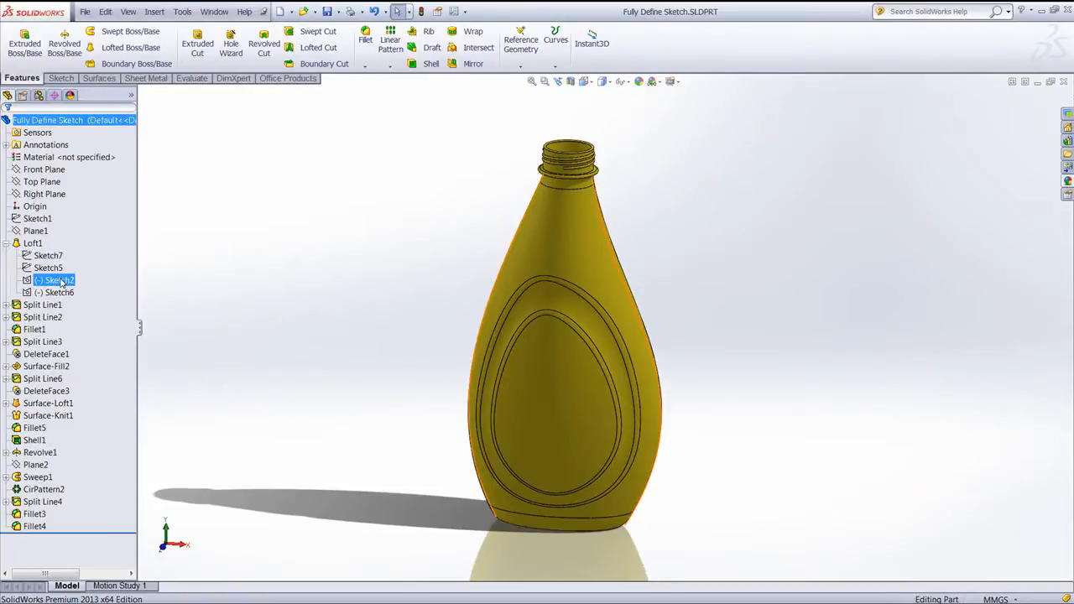
right_click(54, 279)
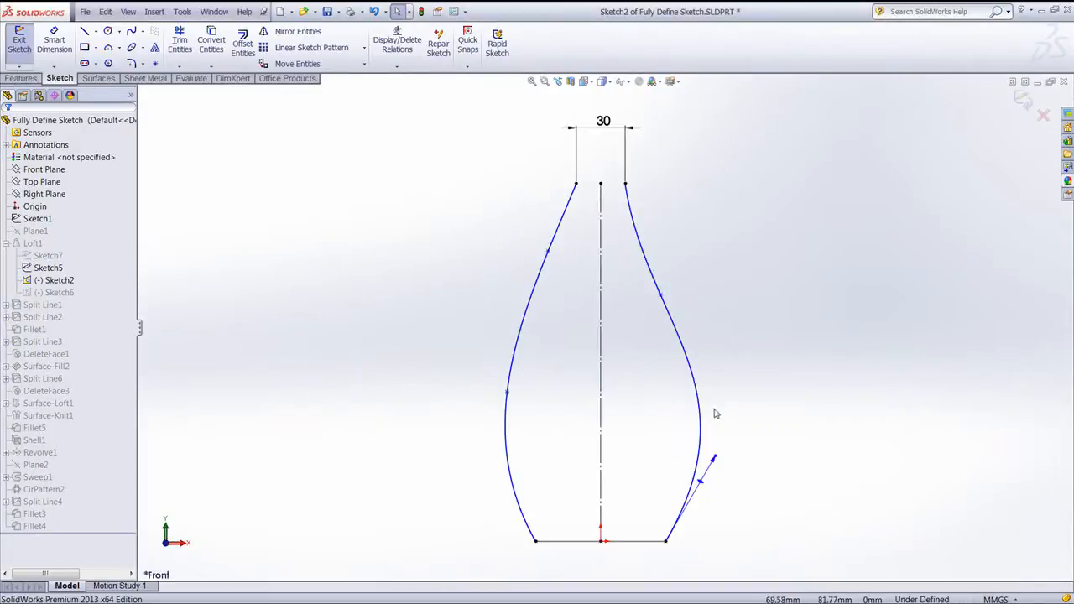
click(660, 294)
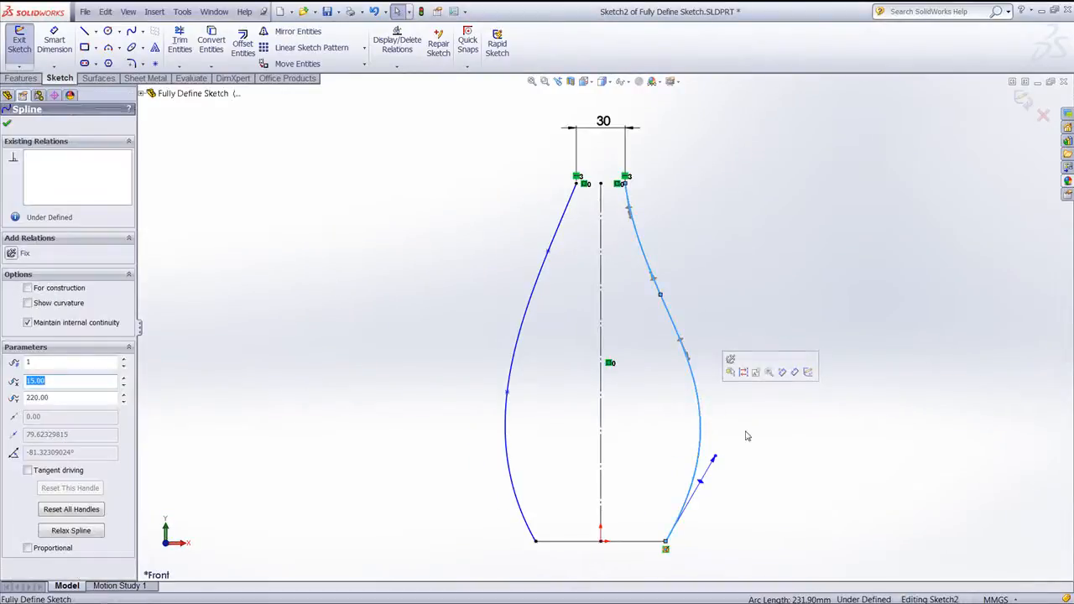
click(7, 123)
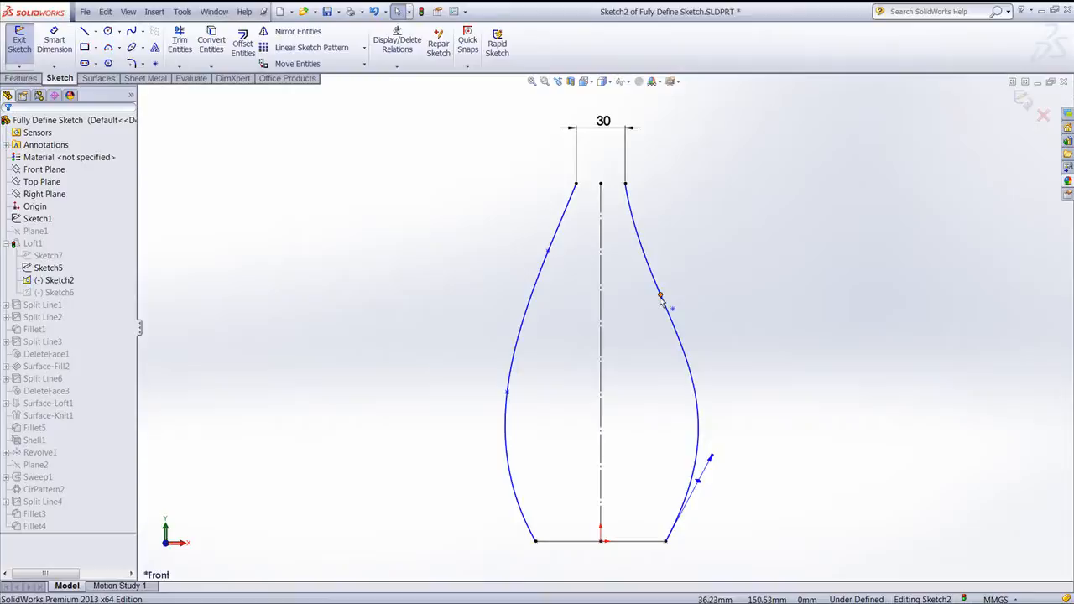
mouse_move(705, 313)
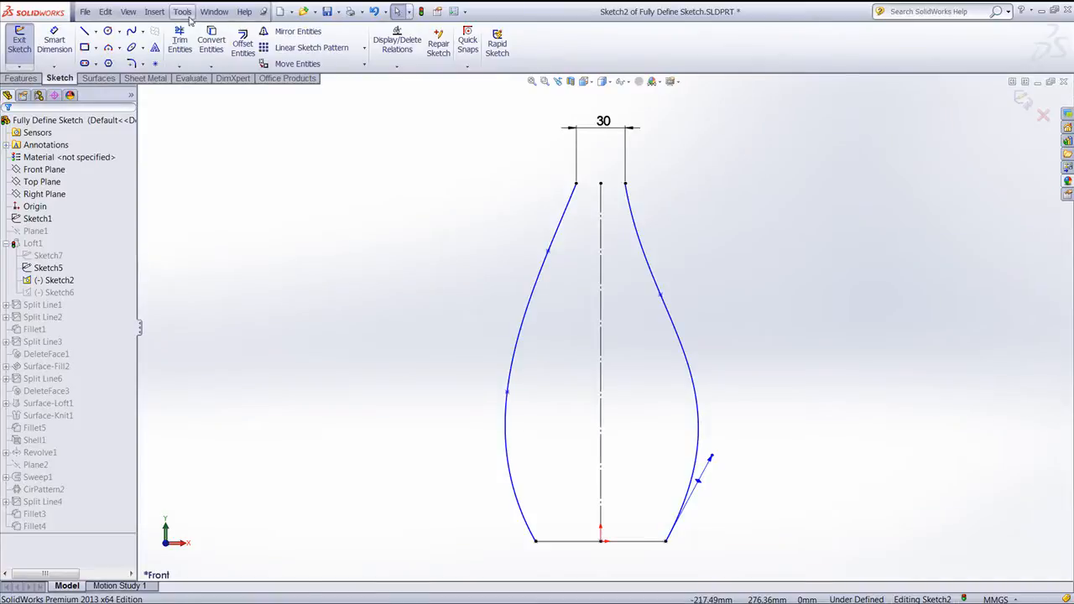
Start the Fully Define Sketch tool from the Tools dimension commands
click(181, 10)
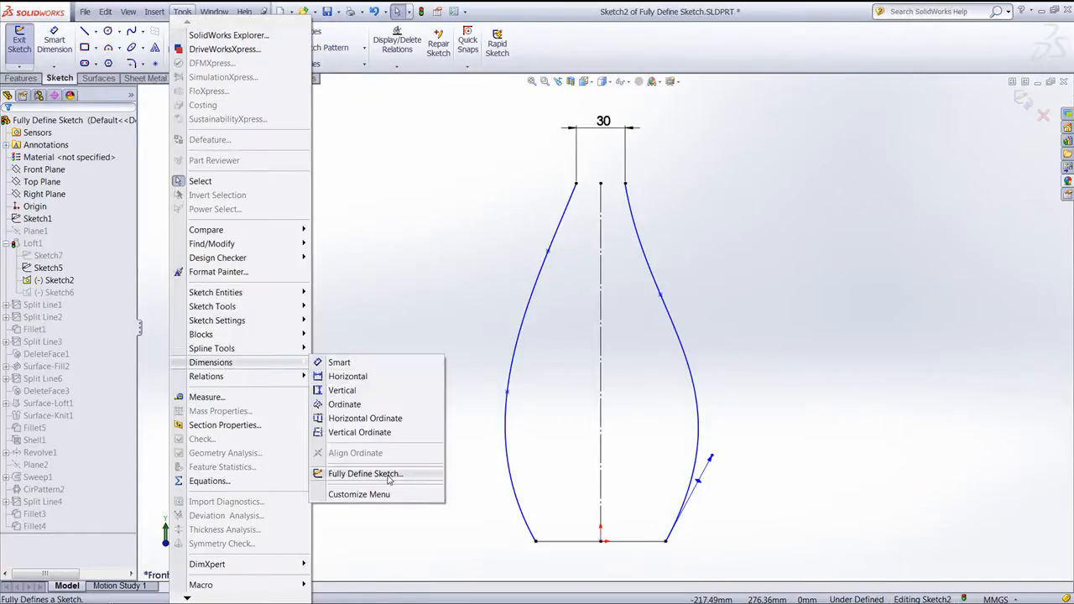
click(366, 474)
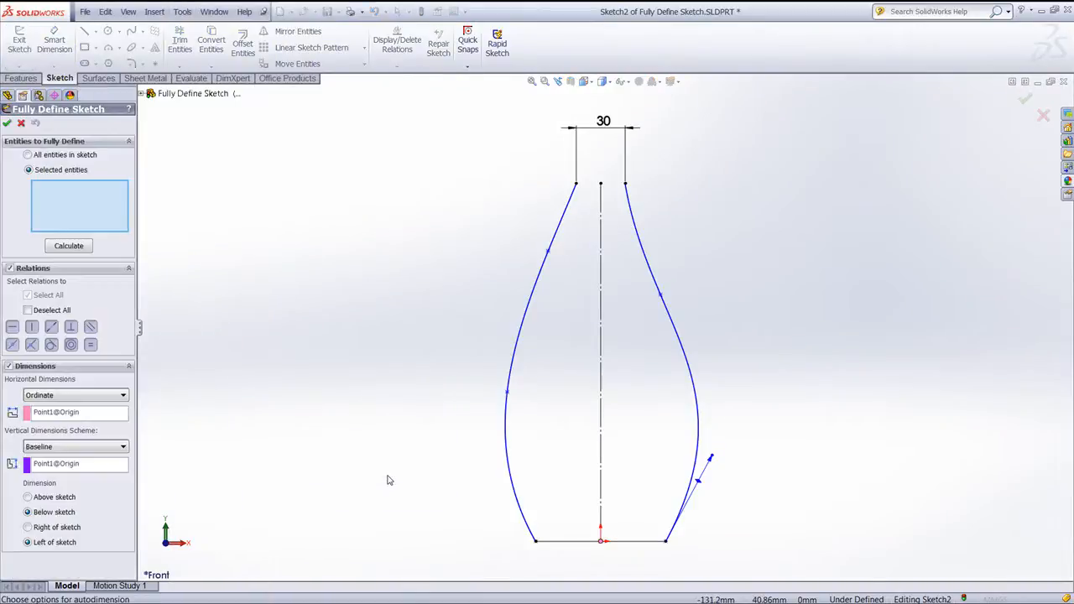
mouse_move(107, 458)
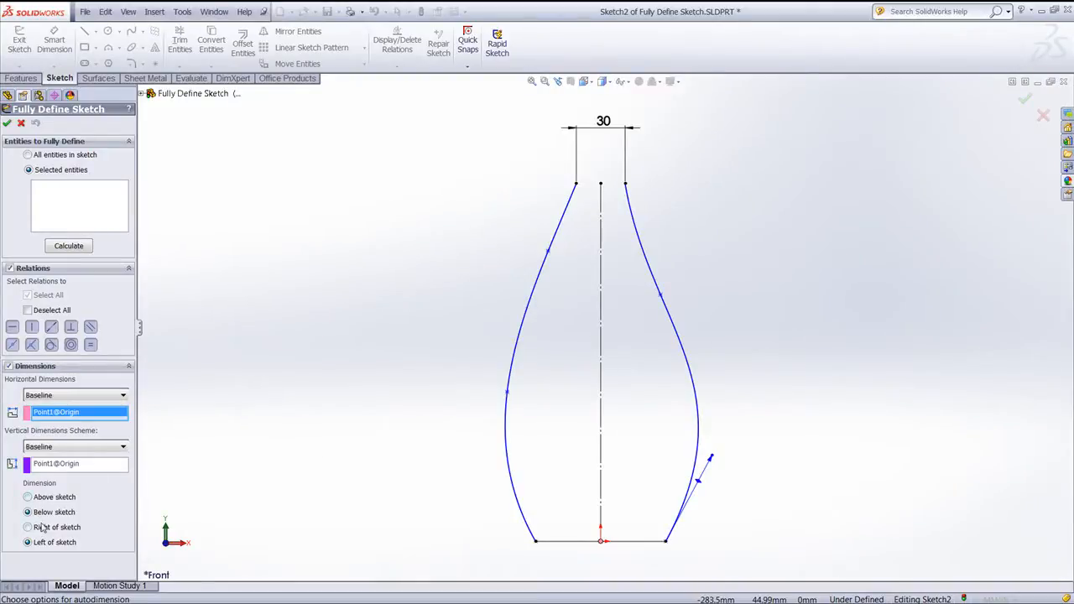
mouse_move(91, 544)
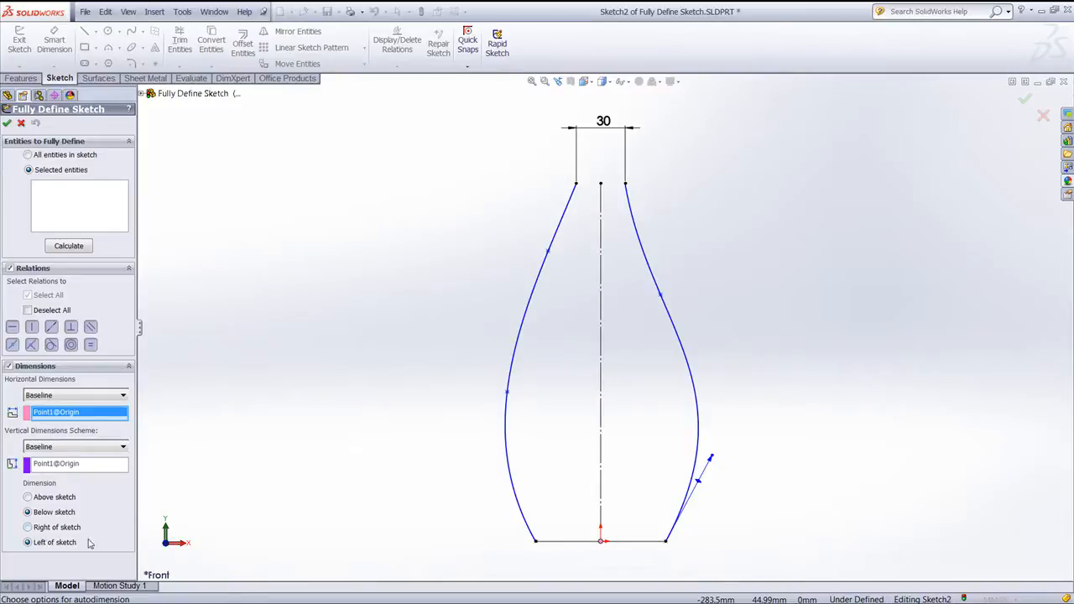
mouse_move(58, 359)
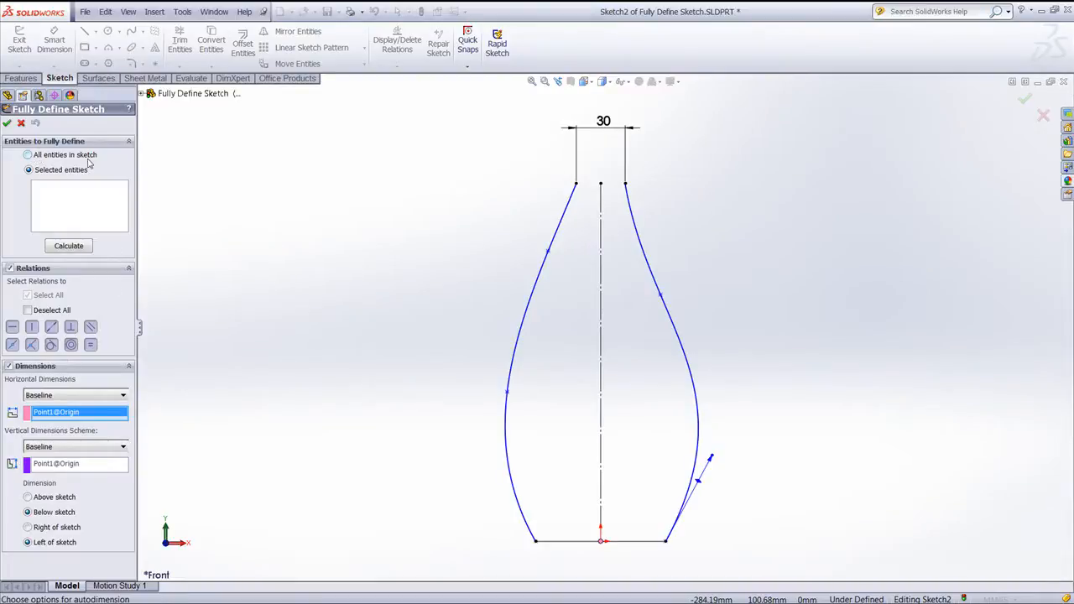
mouse_move(104, 193)
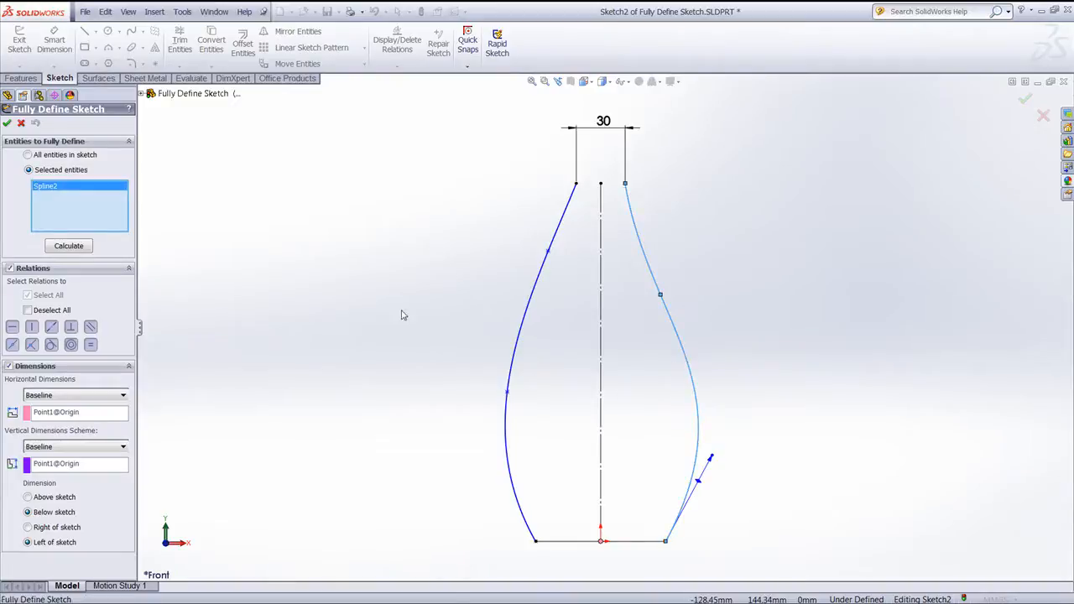
Calculate 151.56 and 36.82 dimensions on the right spline, placed right of the sketch, and accept
click(69, 245)
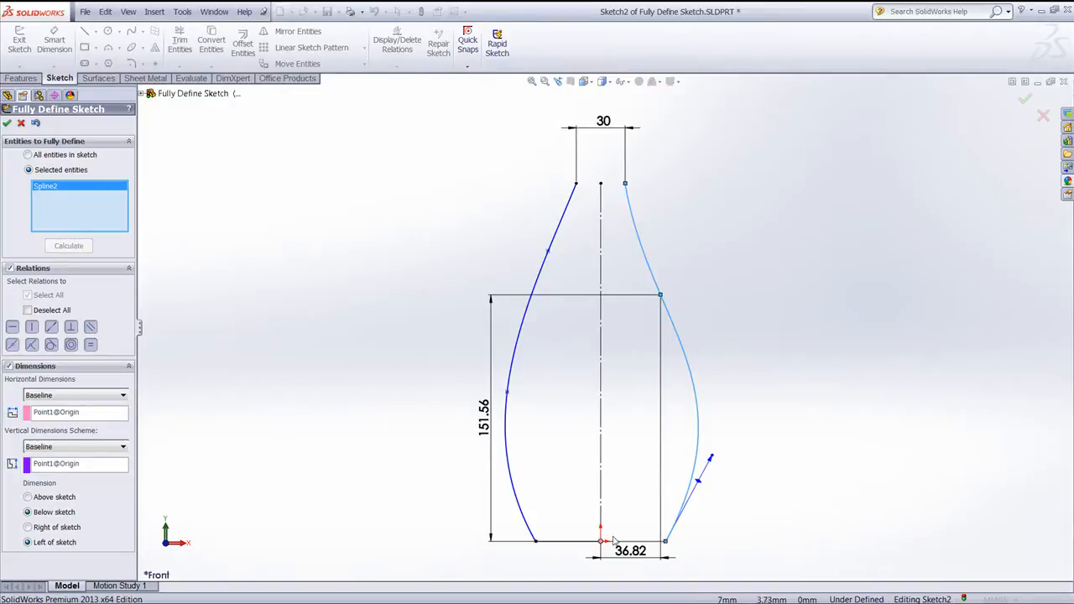
mouse_move(651, 304)
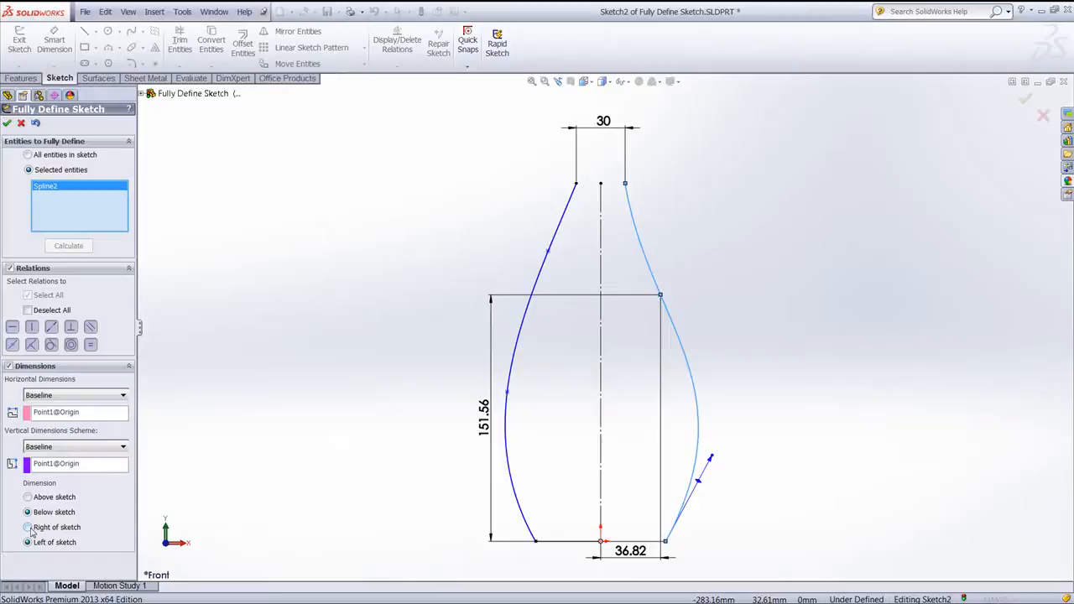
click(26, 527)
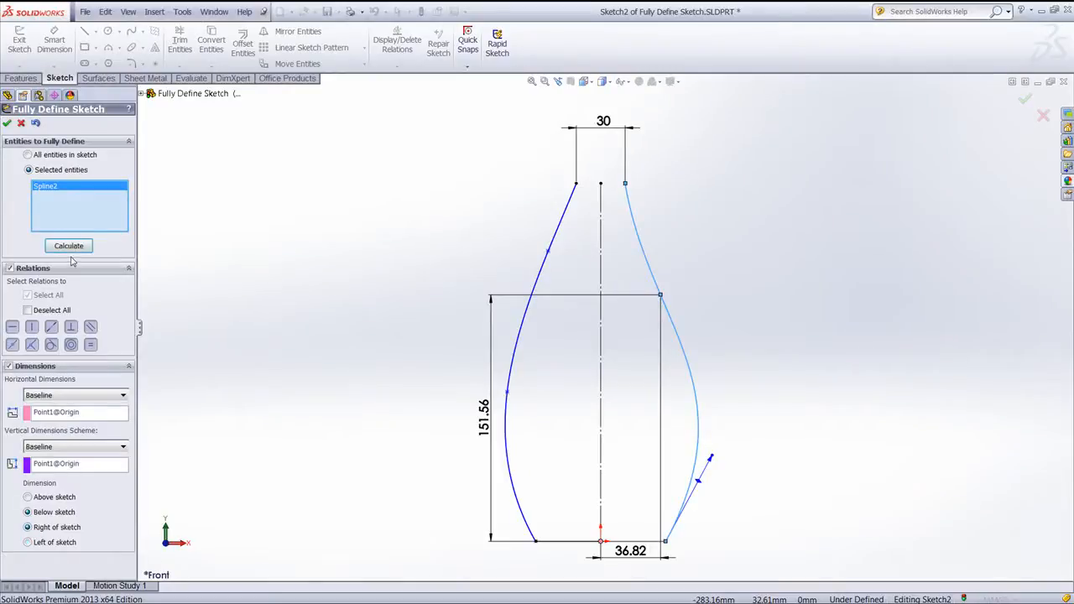
click(67, 245)
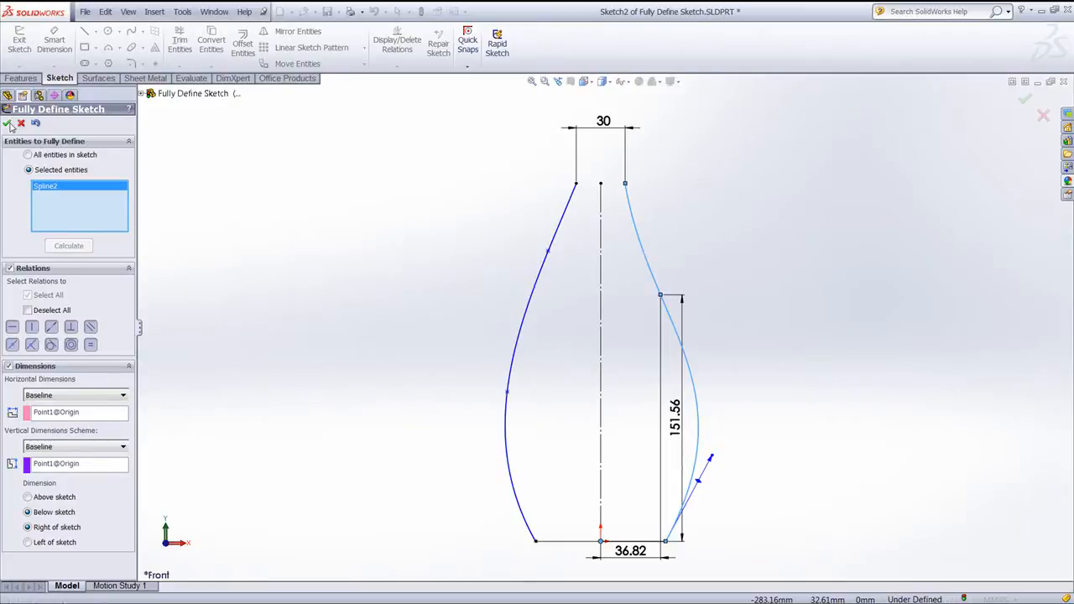
click(9, 124)
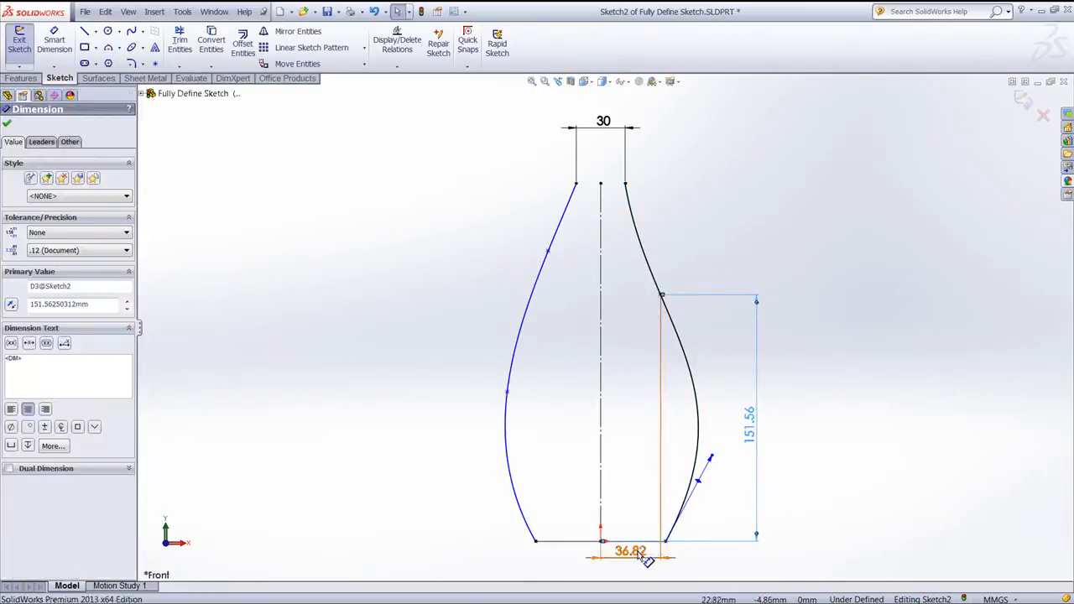
Reshape the lower tangent handle of the right curve and dimension its length to 215
click(629, 550)
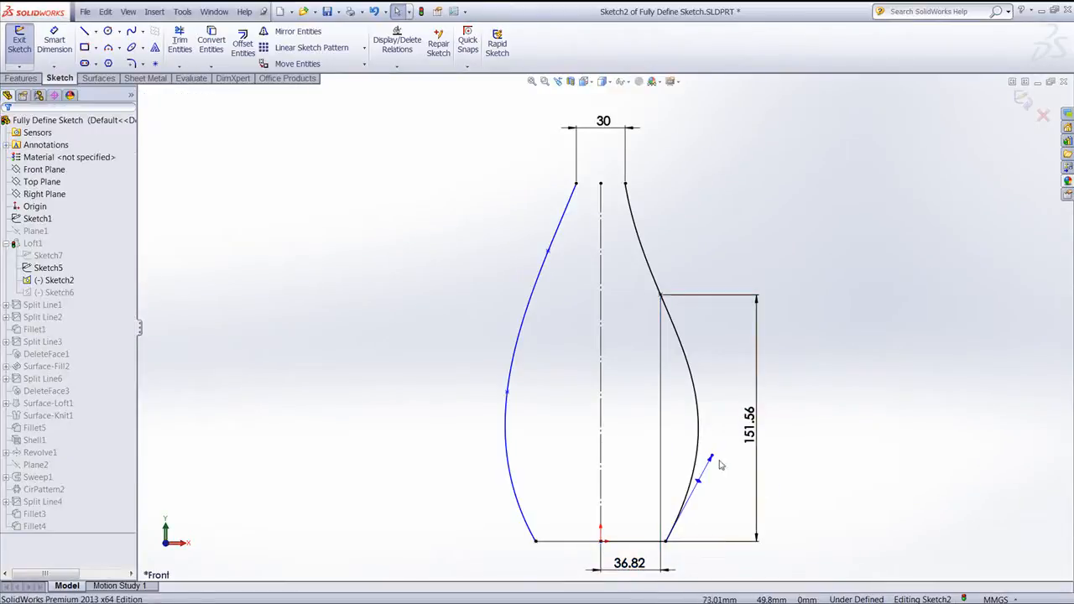
mouse_move(713, 461)
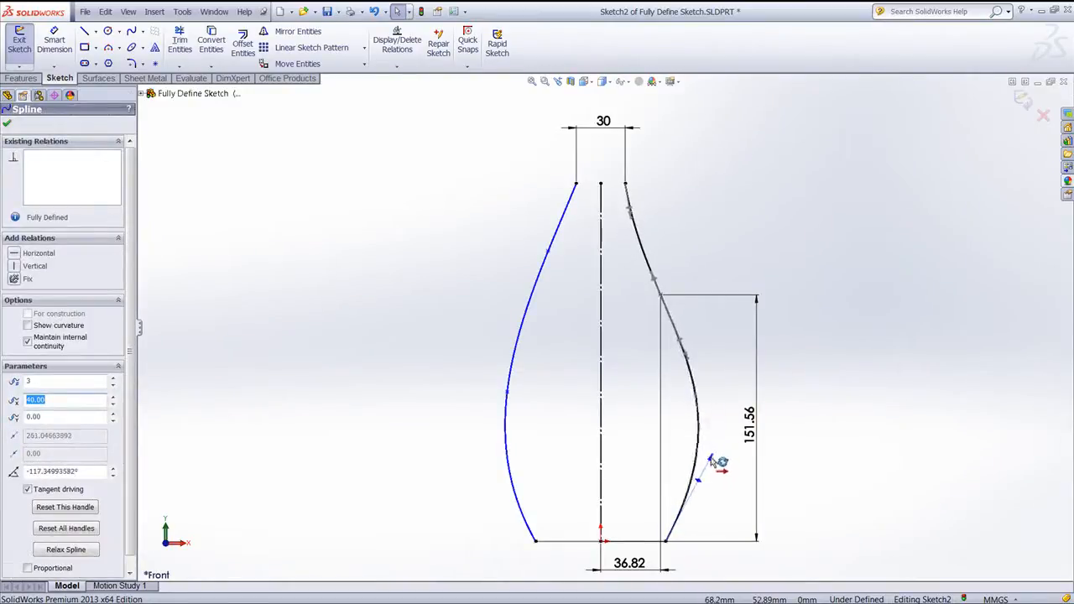
drag(713, 461, 704, 462)
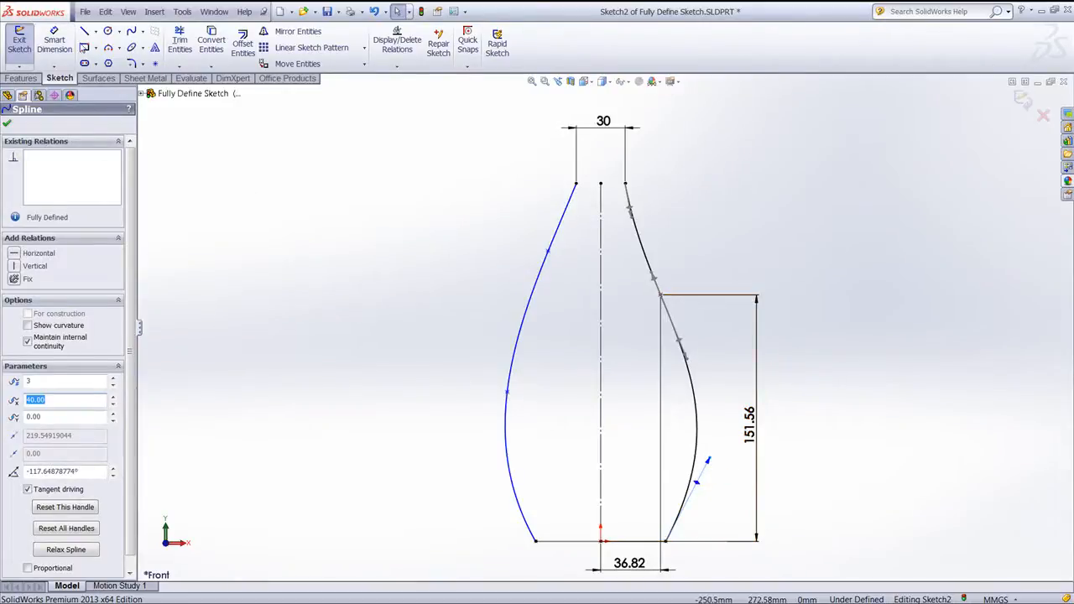
click(7, 124)
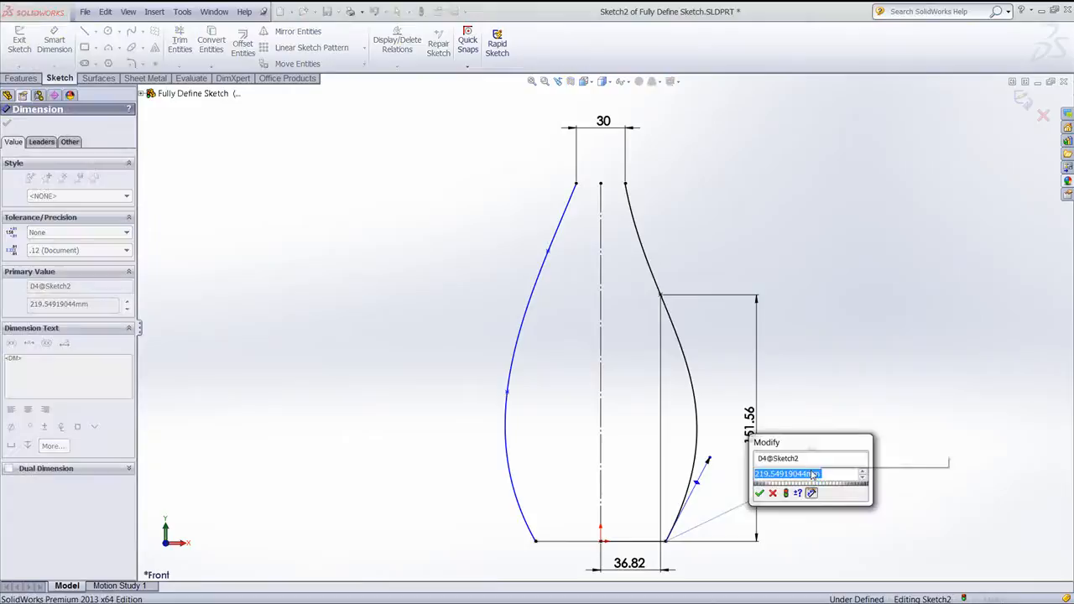
text(2)
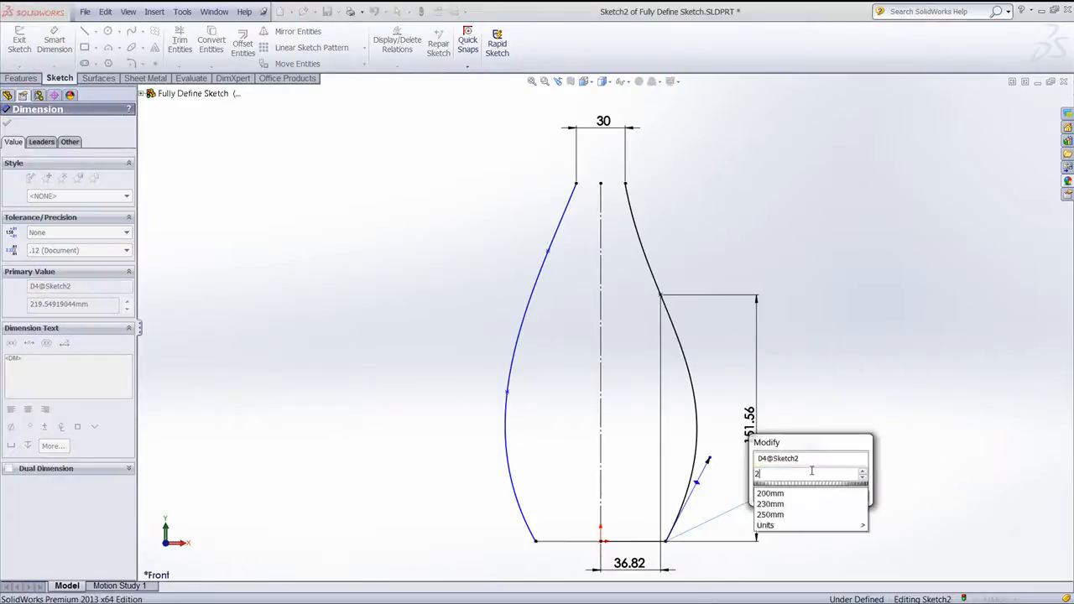
click(770, 503)
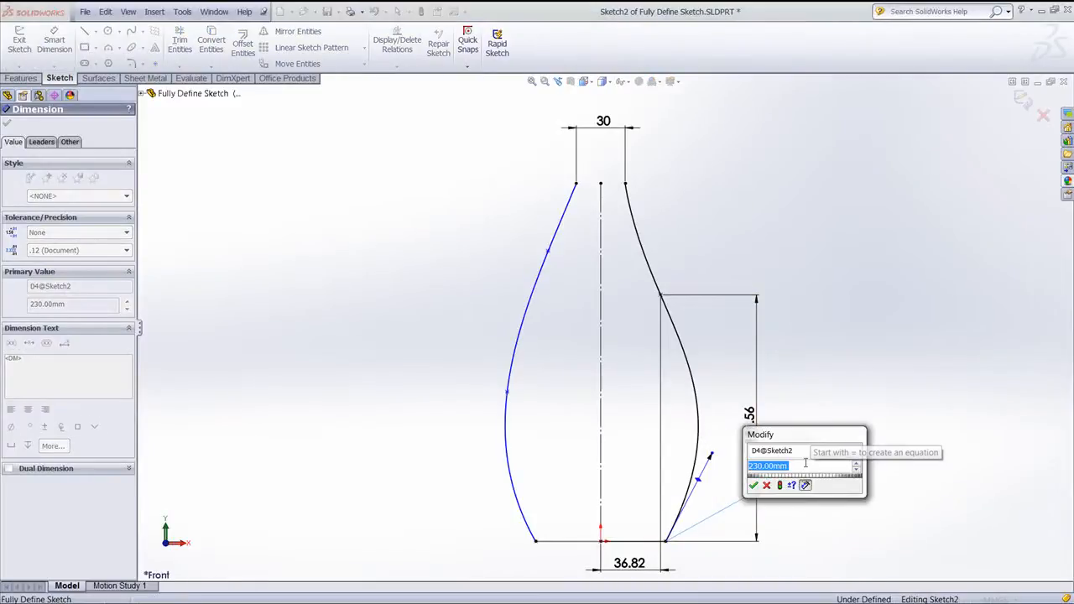
text(215)
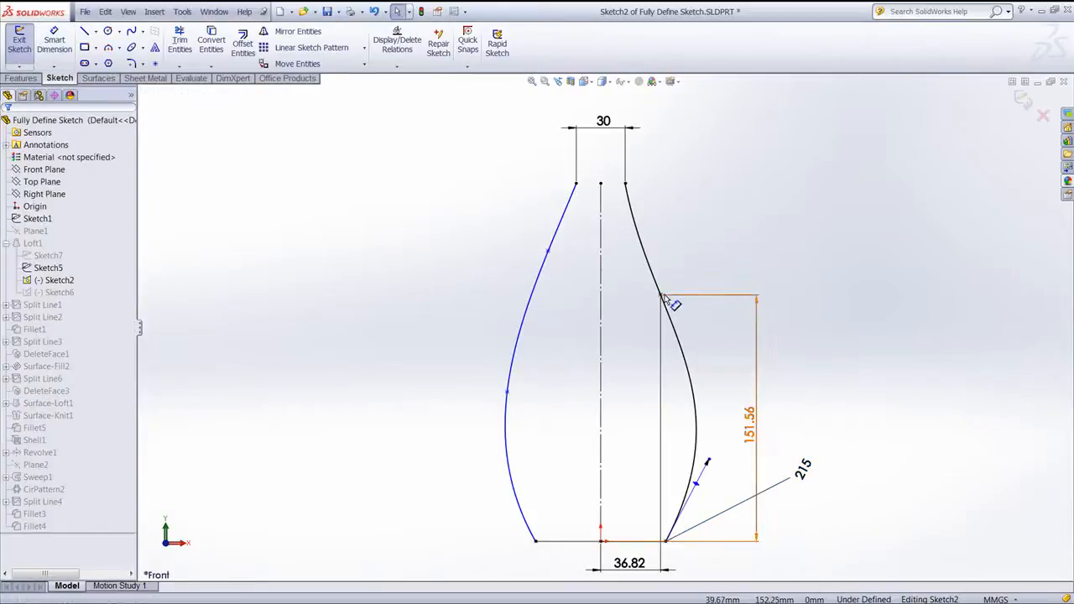
Dimension the upper handle of the right curve to 220 and adjust the lower handle's direction
click(659, 295)
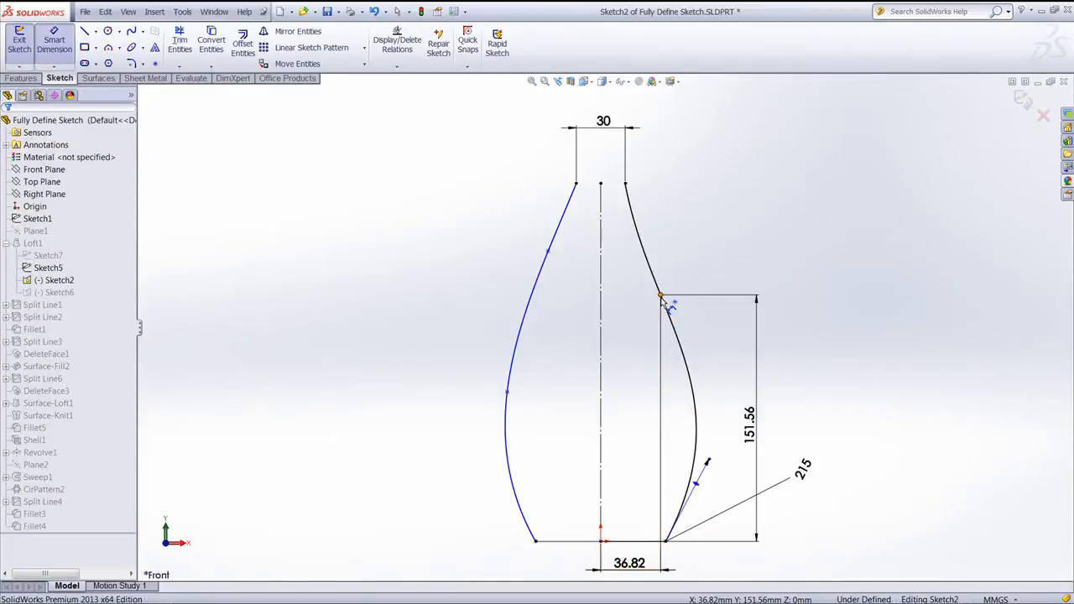
click(661, 295)
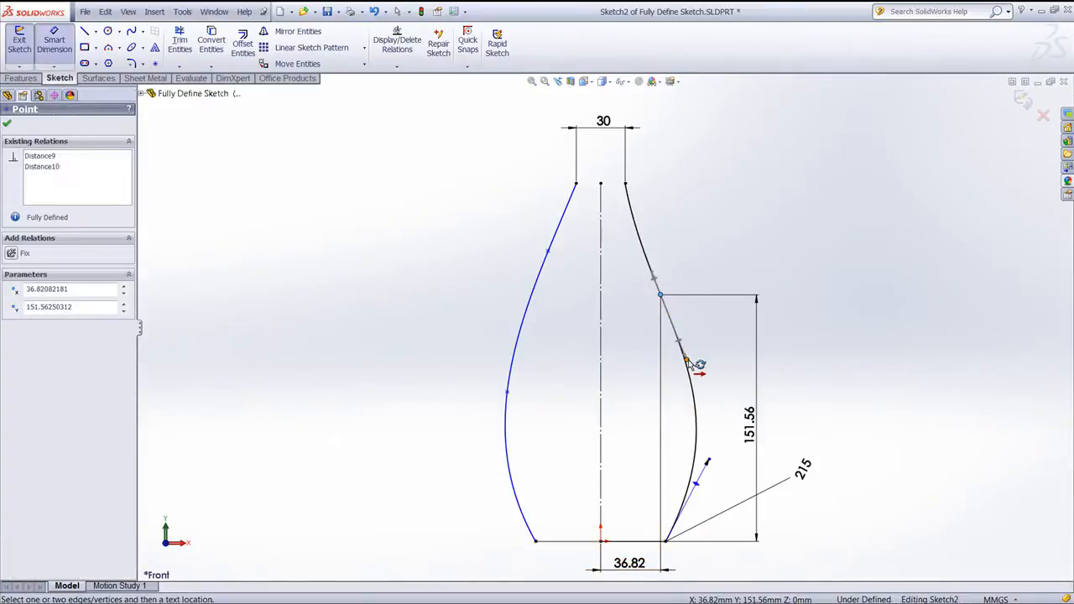
click(687, 362)
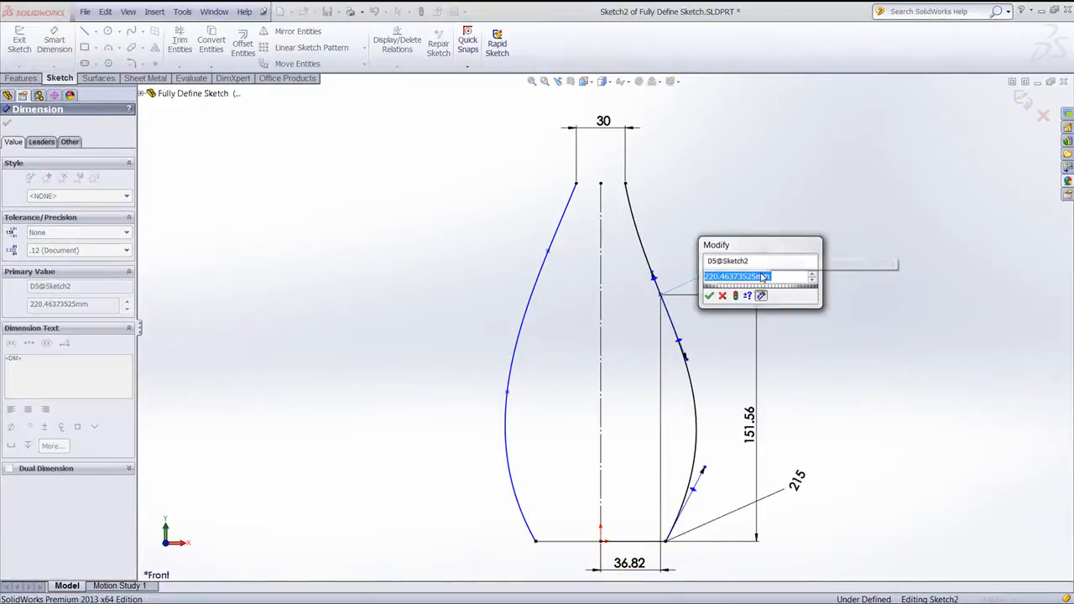
click(708, 296)
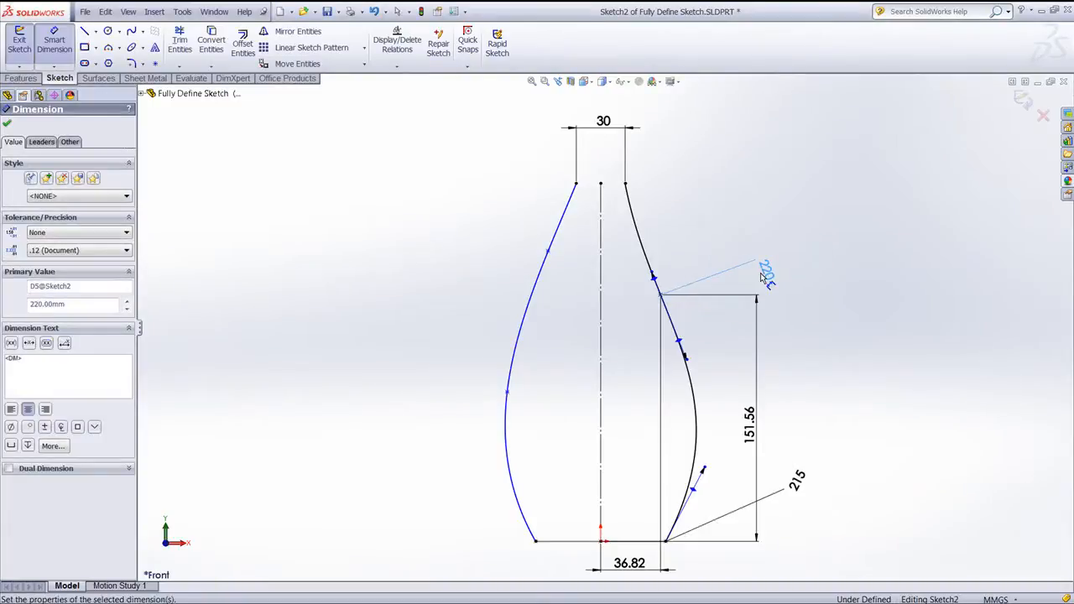
click(6, 124)
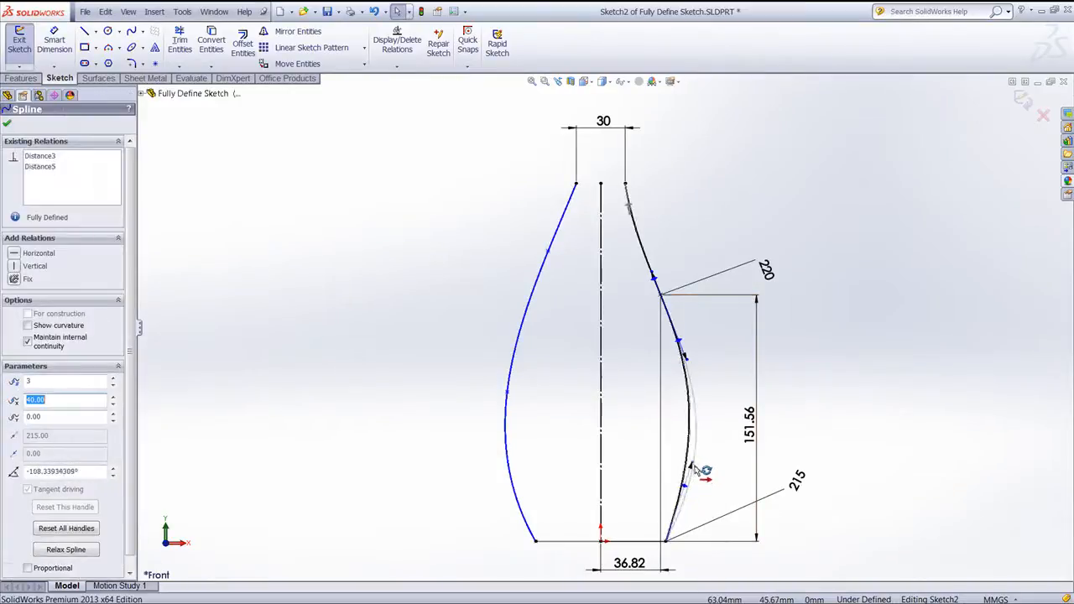
drag(691, 469, 705, 477)
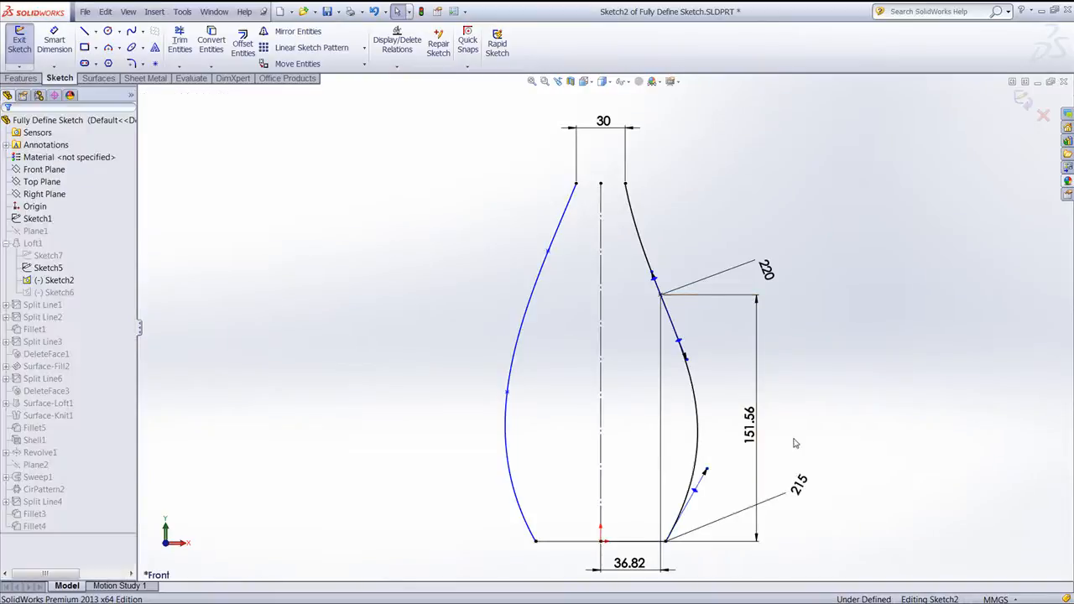
Set the handle angles from the centreline to 21° upper and 30° lower
click(54, 44)
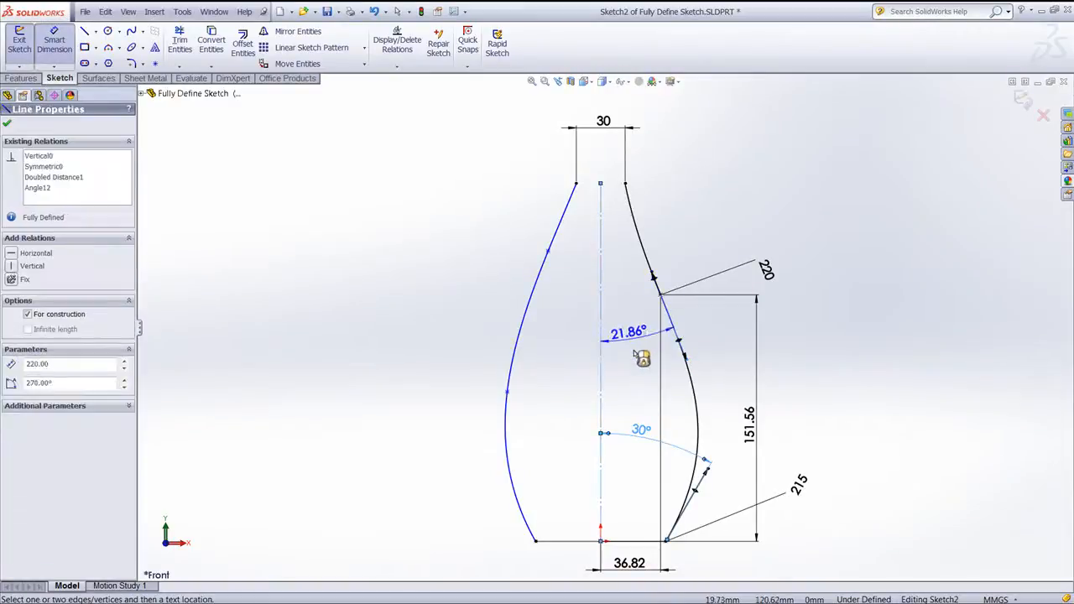
double_click(628, 332)
text(21)
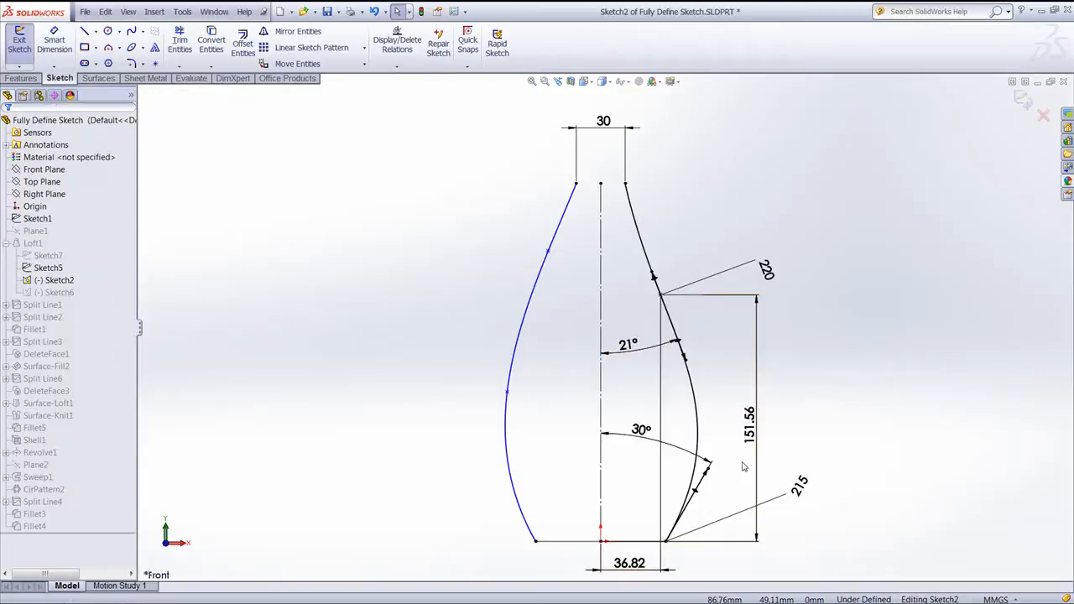
mouse_move(523, 336)
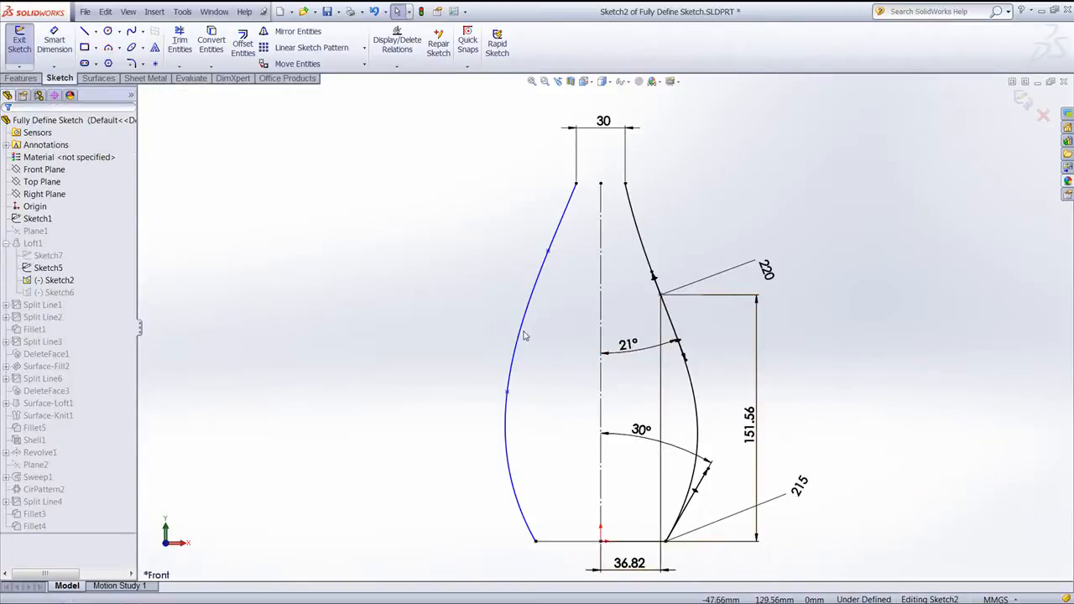
mouse_move(896, 142)
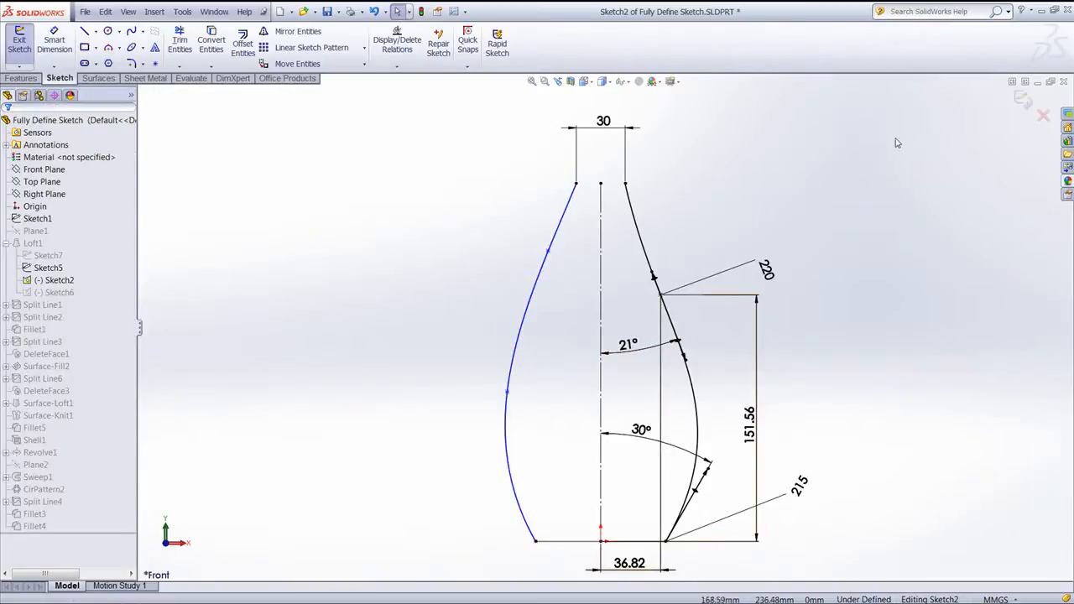